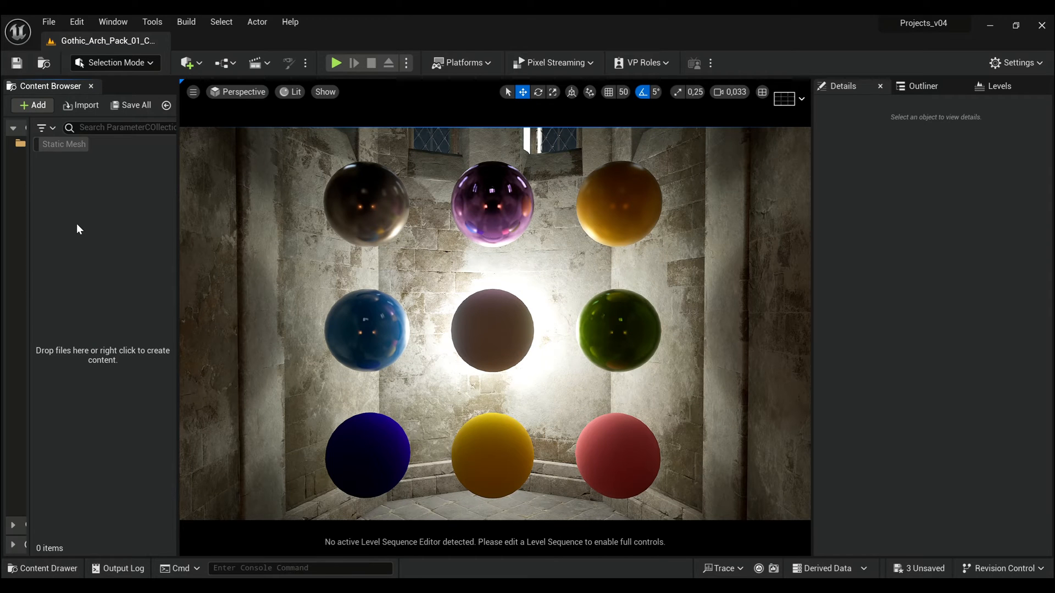
# Step: Create a new Material Parameter Collection asset from the Content Browser Add menu
pyautogui.click(32, 105)
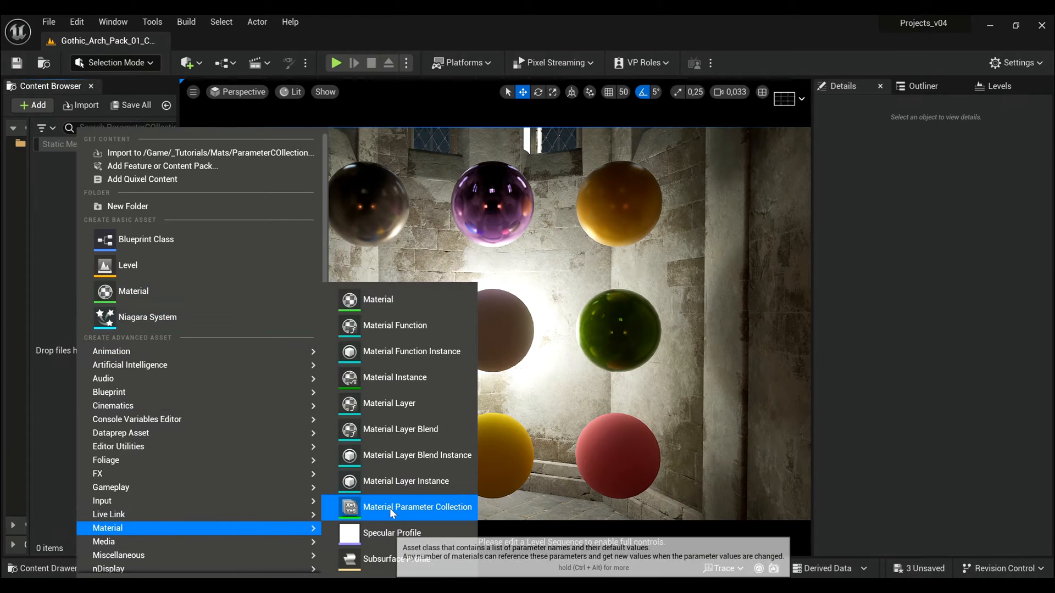
pyautogui.click(418, 506)
pyautogui.write('MPC_')
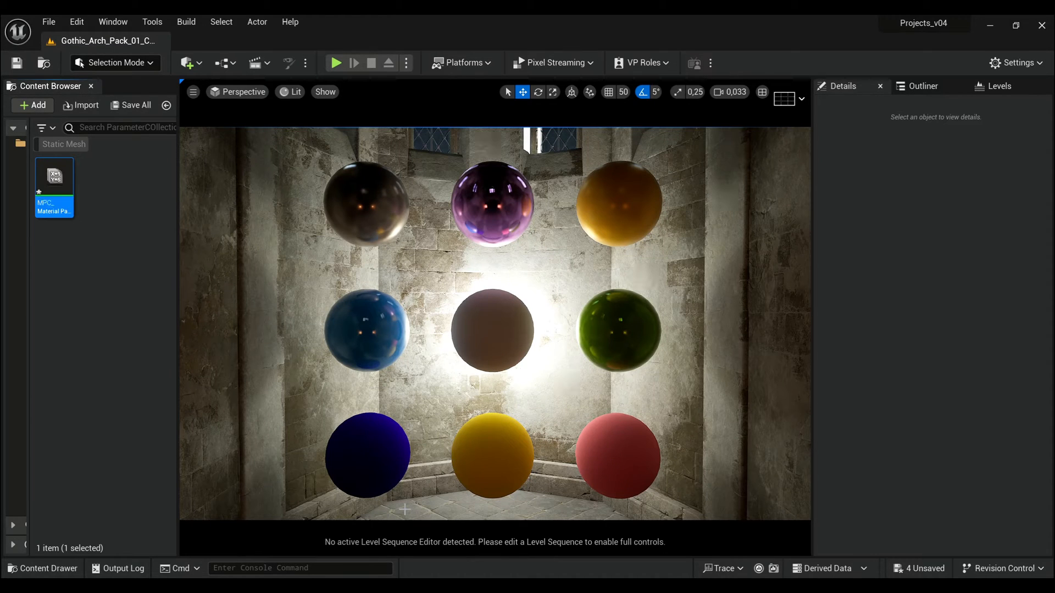
# Step: Add a scalar parameter named Emissive (default 0.0) to the collection and save it
pyautogui.doubleClick(54, 176)
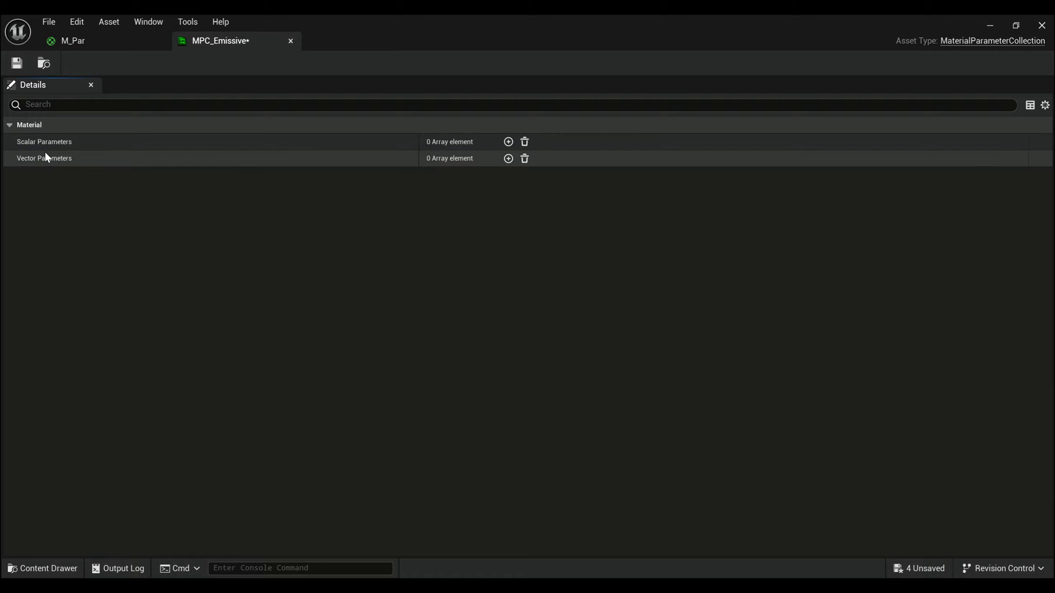
pyautogui.moveTo(507, 141)
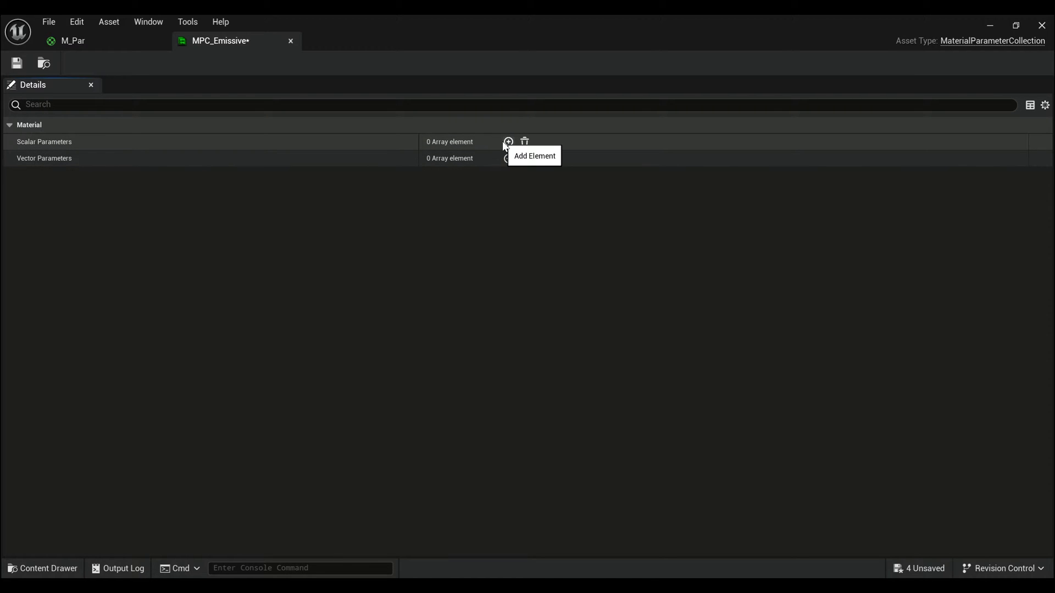
pyautogui.click(507, 142)
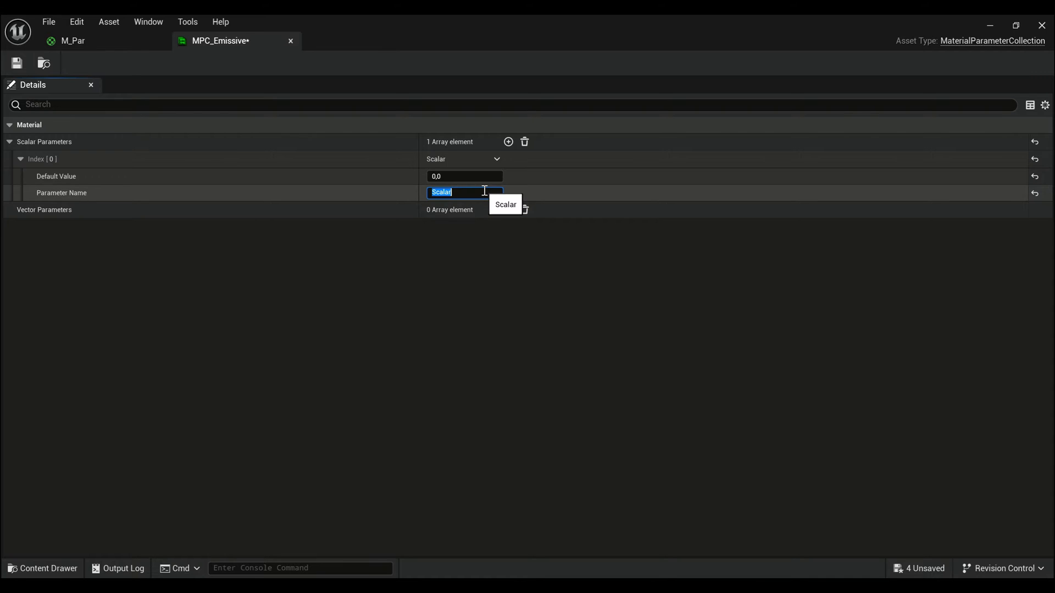
pyautogui.write('Emissive')
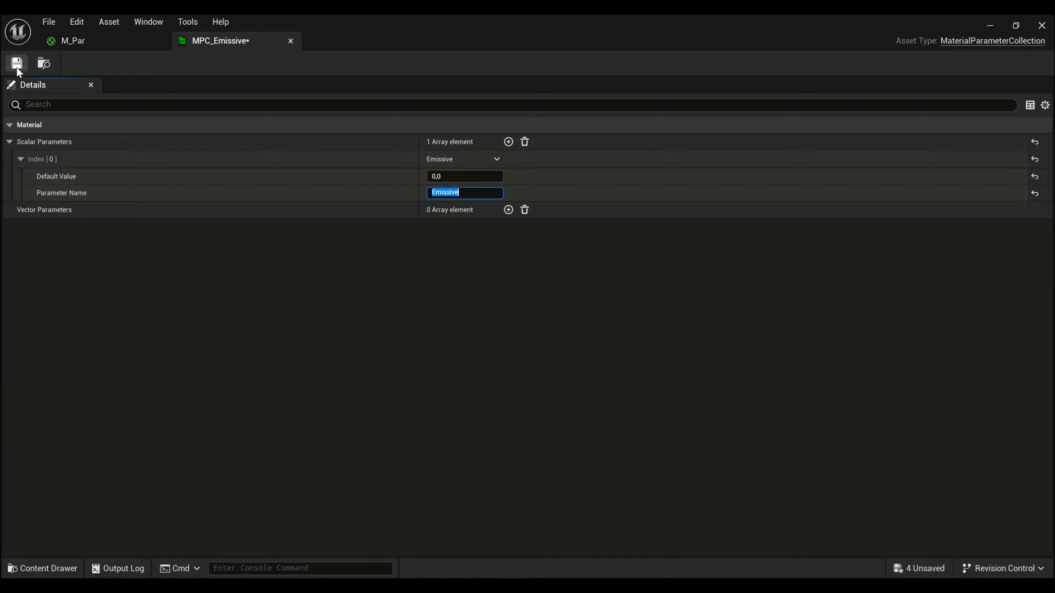
pyautogui.click(72, 41)
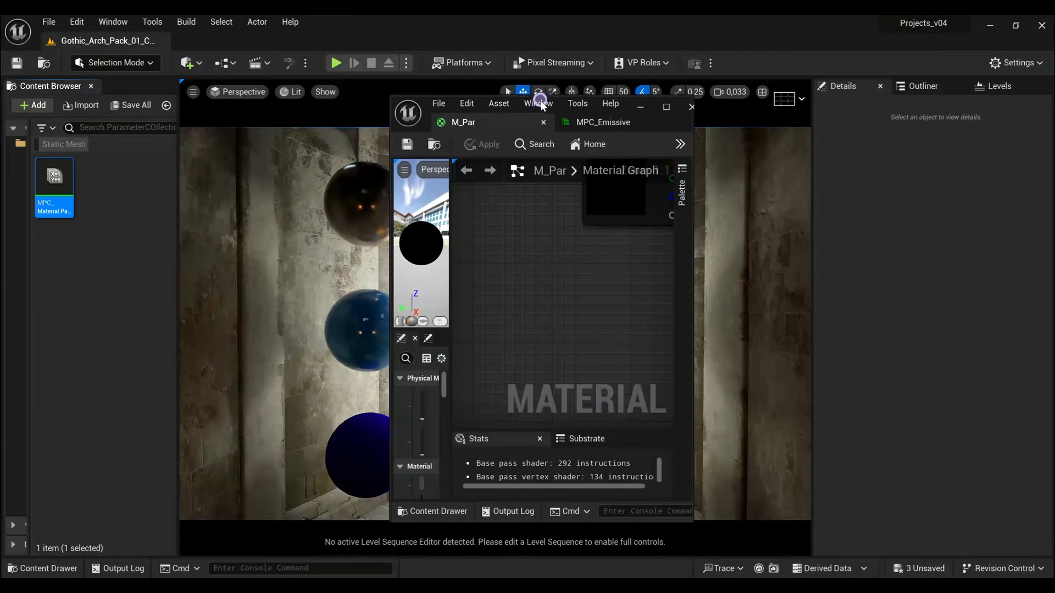
# Step: Enlarge the M_Par editor and choose the Emissive name on the MPC_Emissive collection parameter node
pyautogui.moveTo(54, 181); pyautogui.dragTo(149, 239)
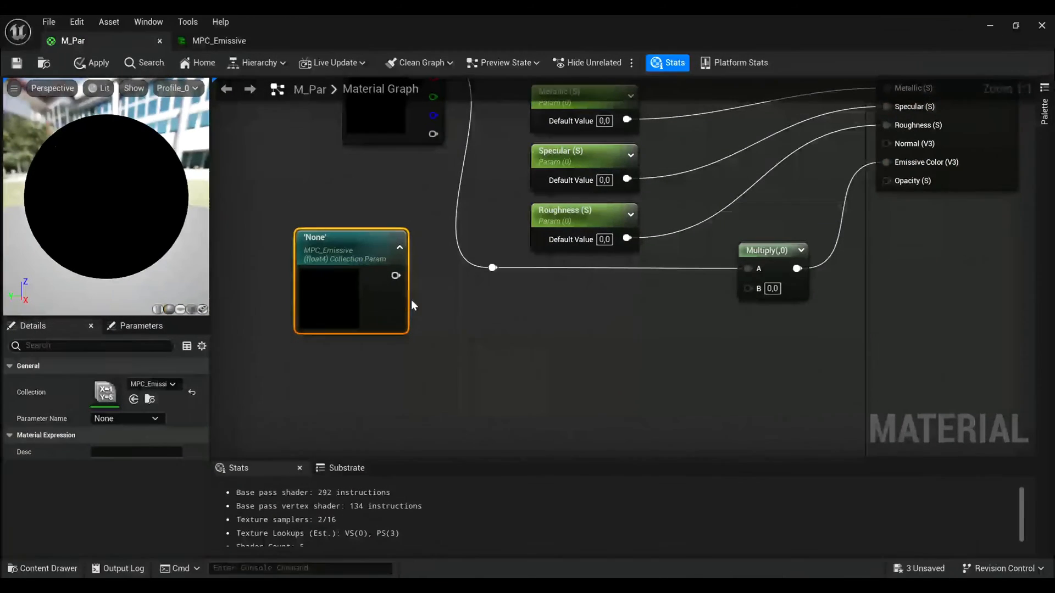
pyautogui.moveTo(148, 419)
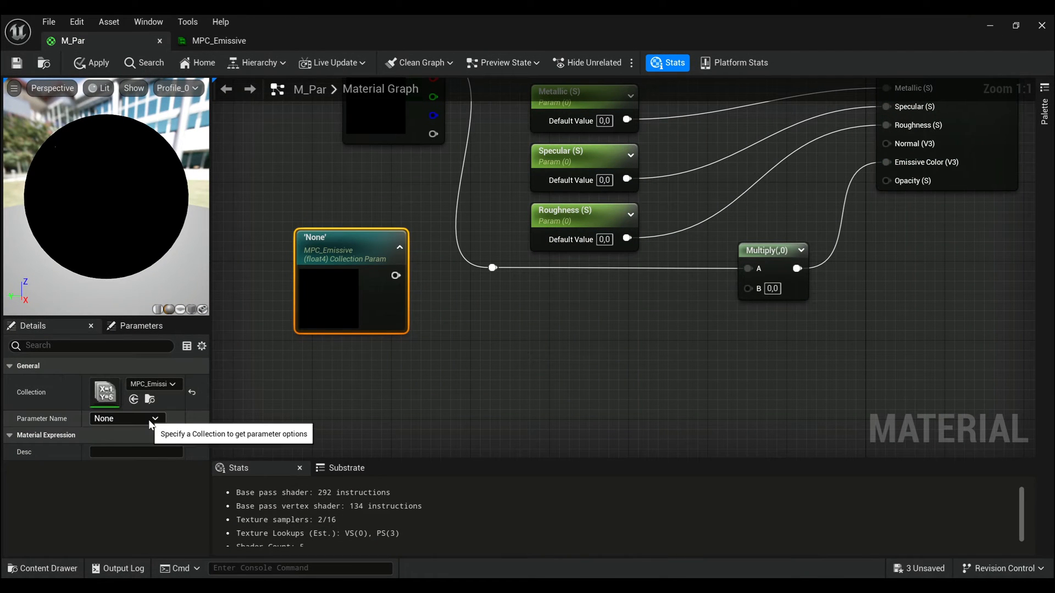
pyautogui.click(127, 419)
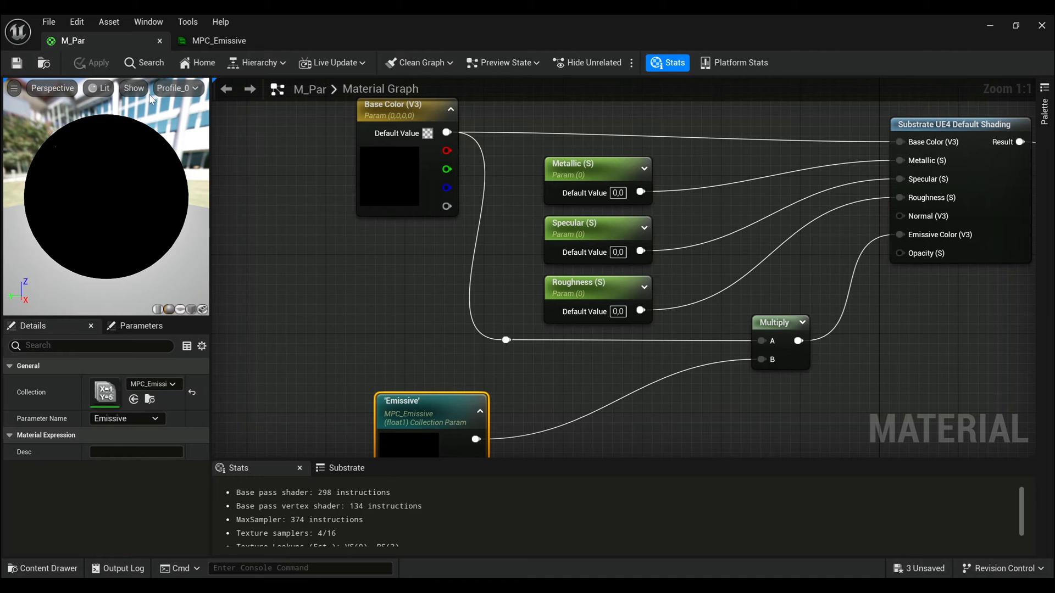
pyautogui.moveTo(990, 25)
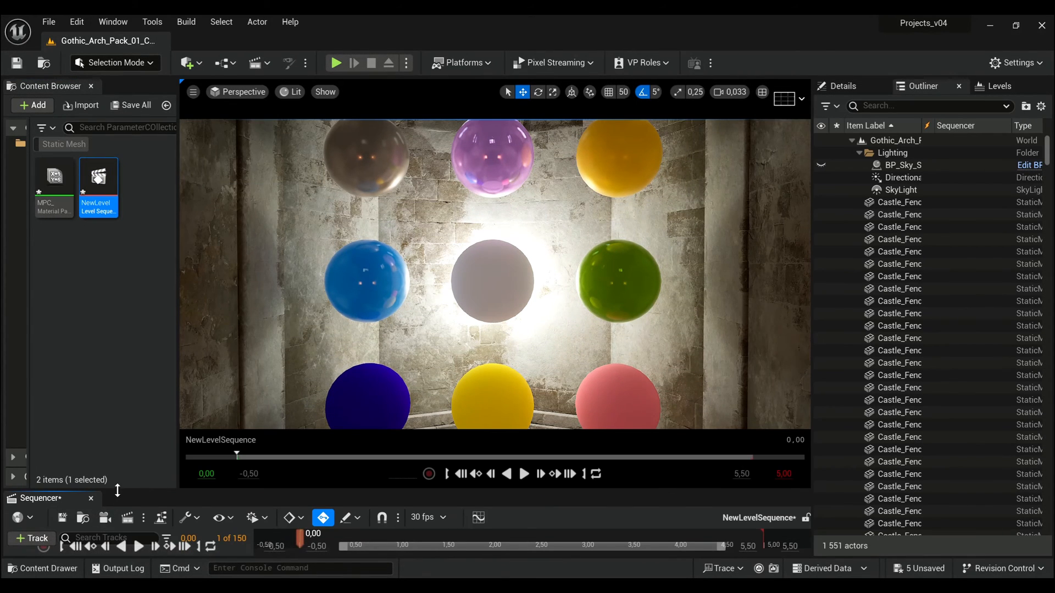
# Step: Add an MPC_Emissive parameter collection track and key its Emissive scalar at frame zero
pyautogui.click(30, 434)
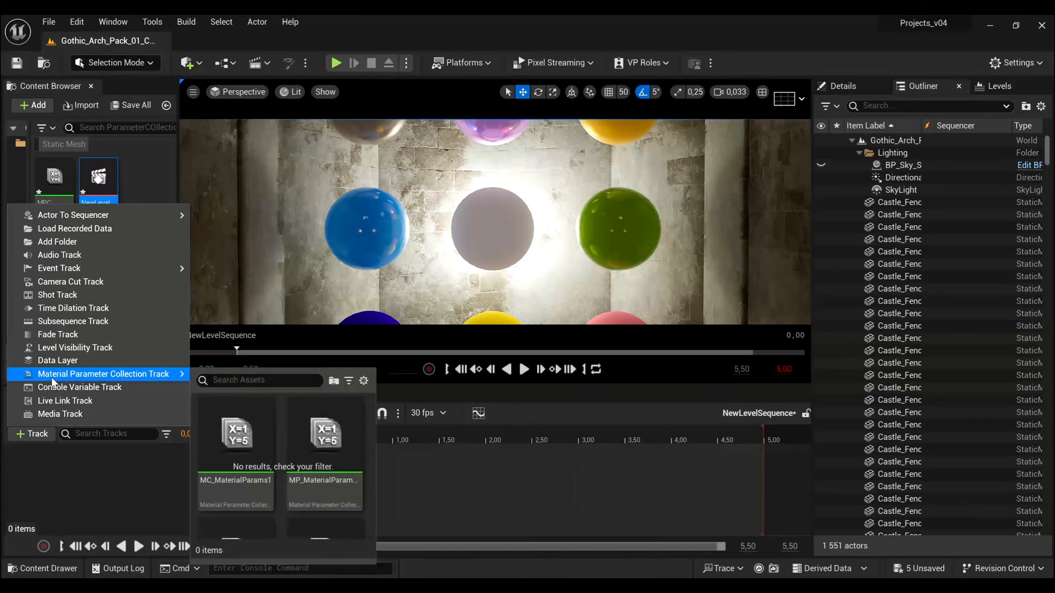
pyautogui.write('MC')
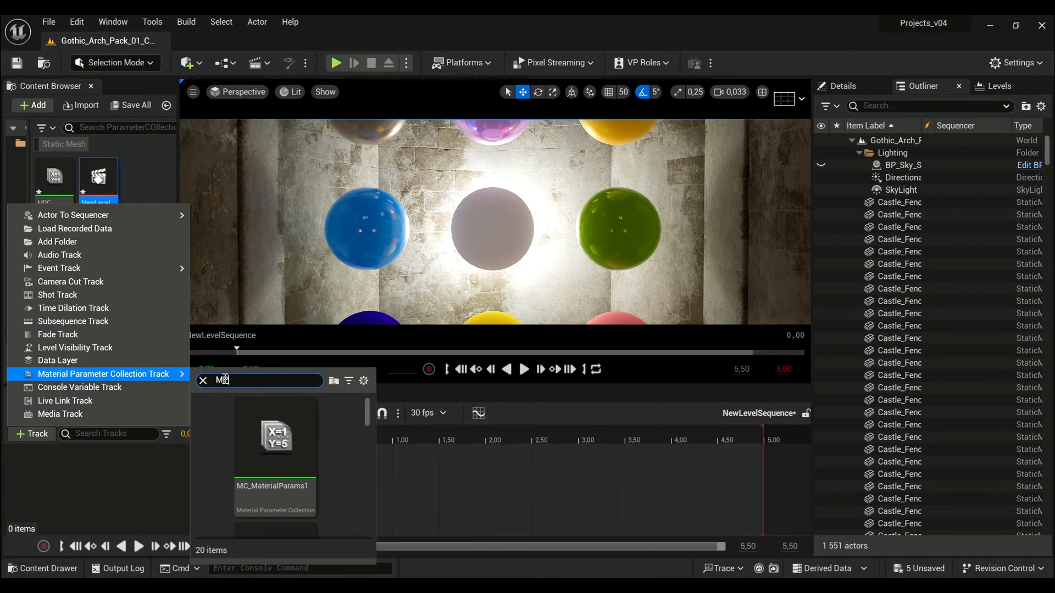
pyautogui.write('PC_')
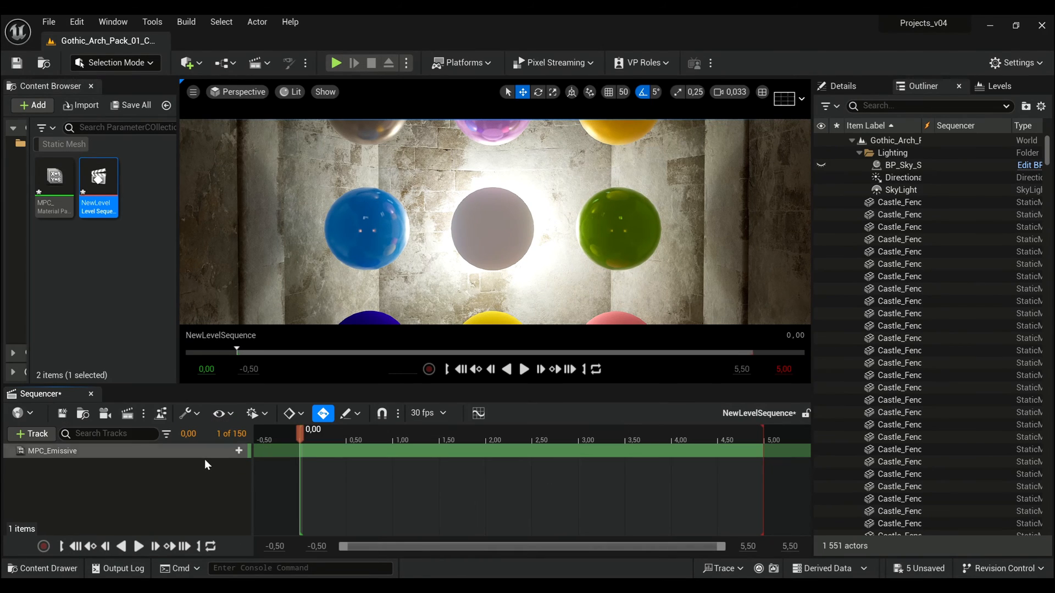
pyautogui.click(238, 451)
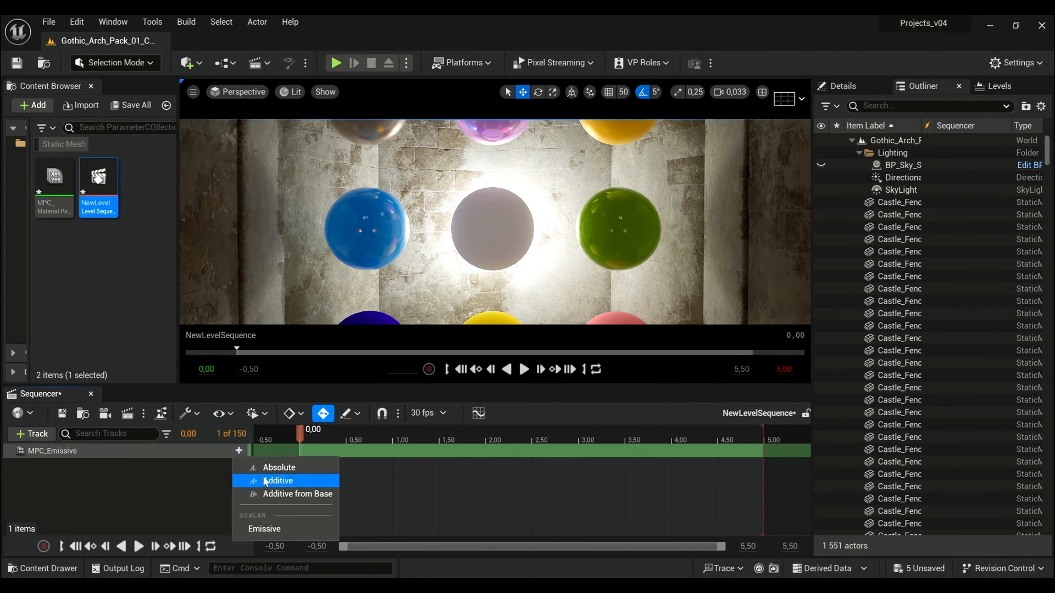
pyautogui.click(277, 480)
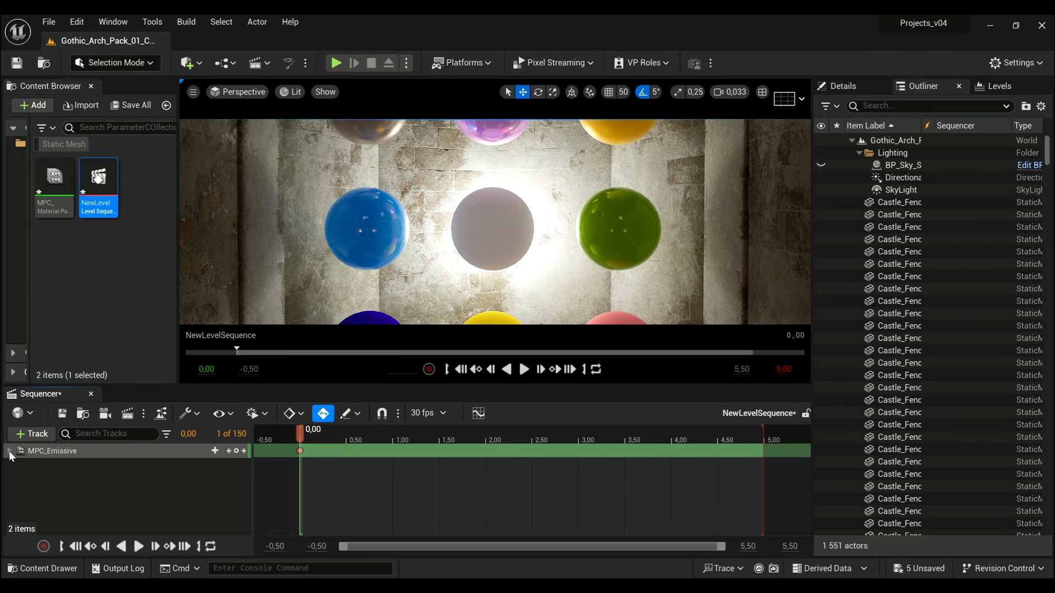